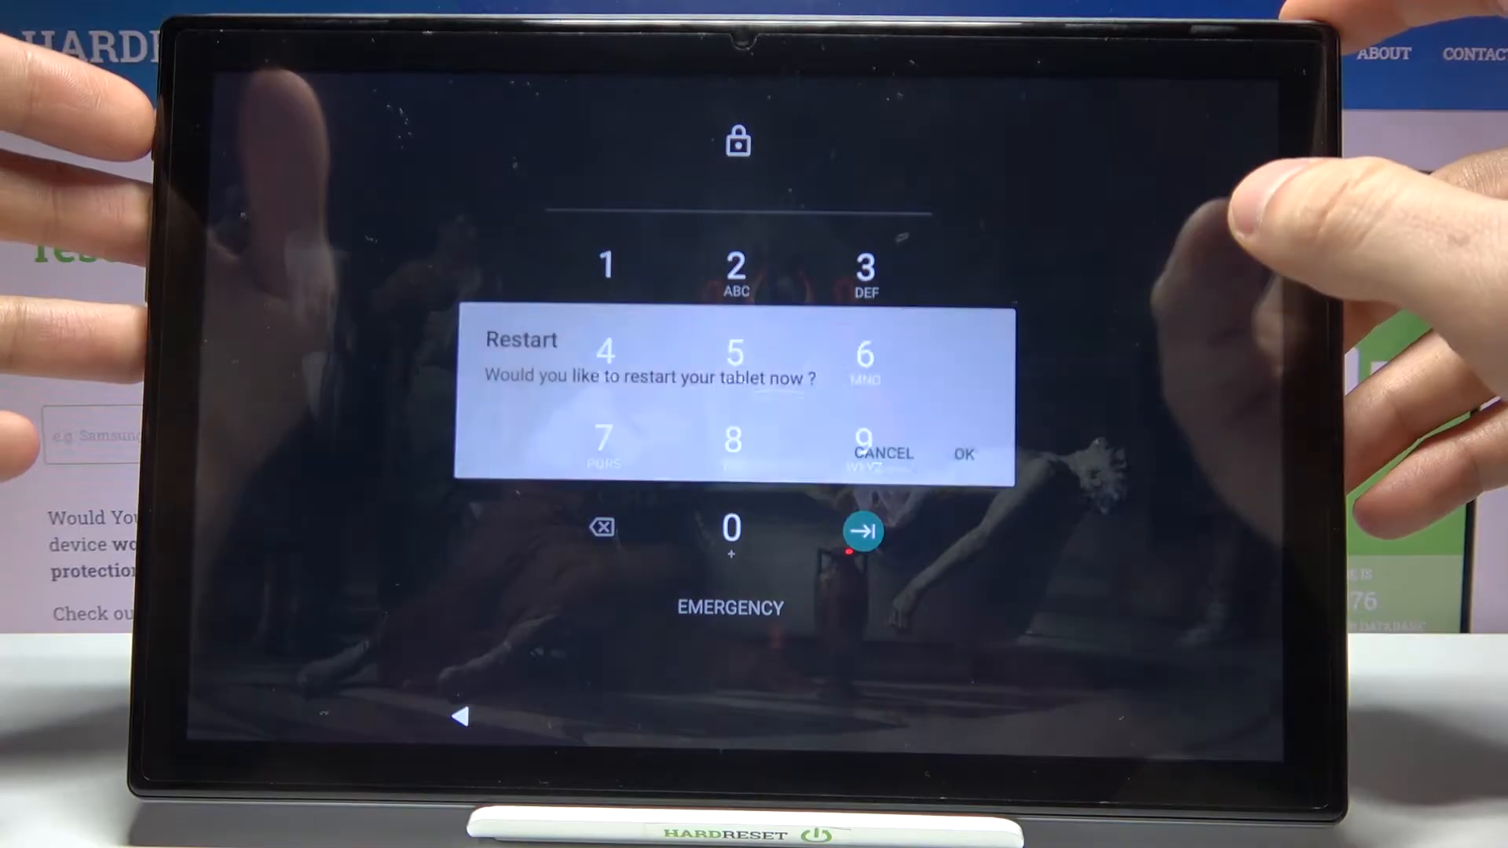
- Cancel the Restart confirmation to return to the PIN pad
left_click(881, 452)
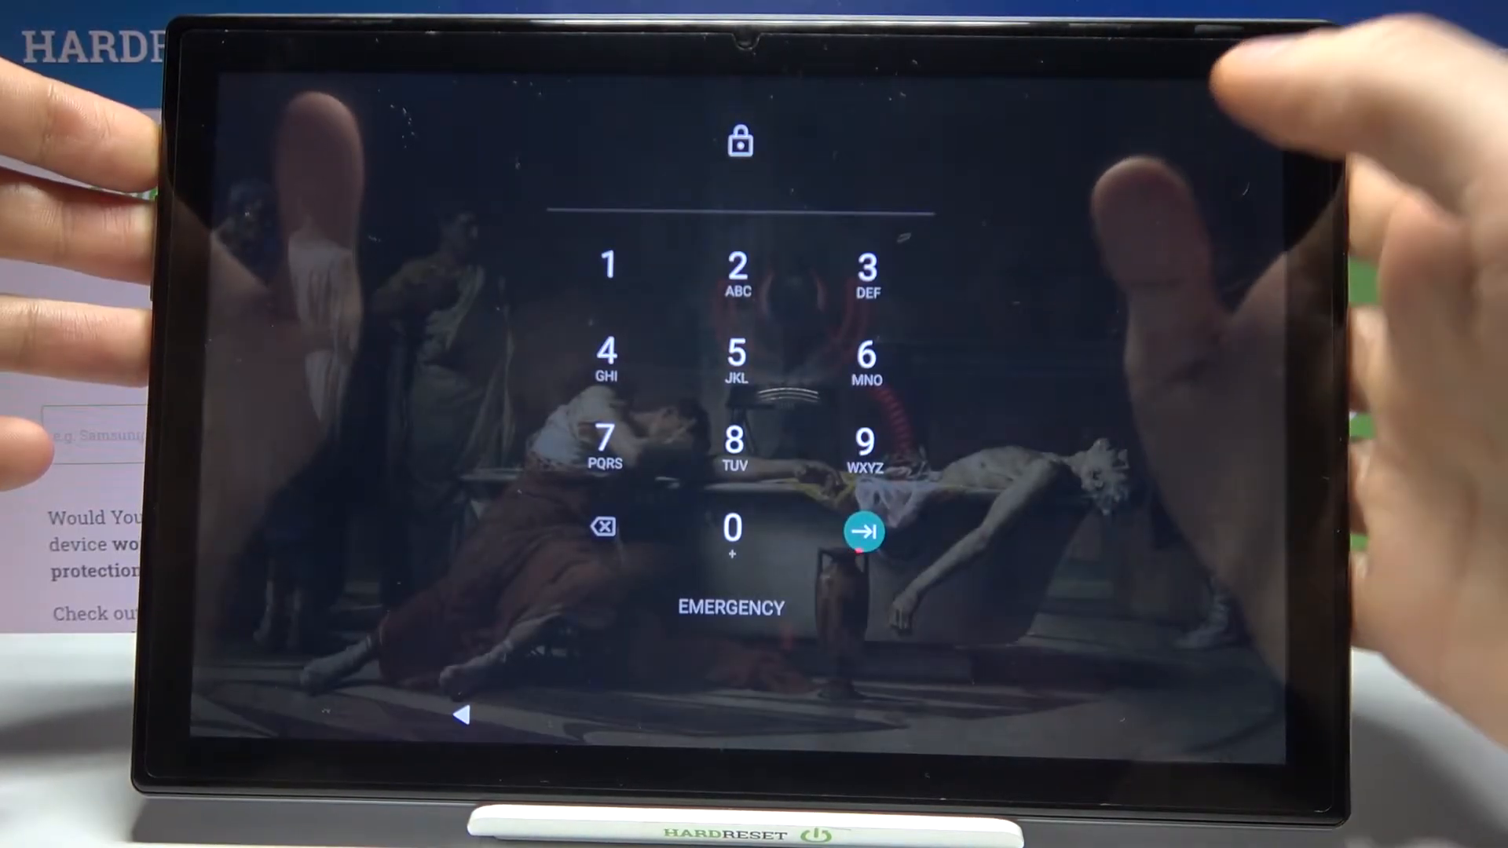